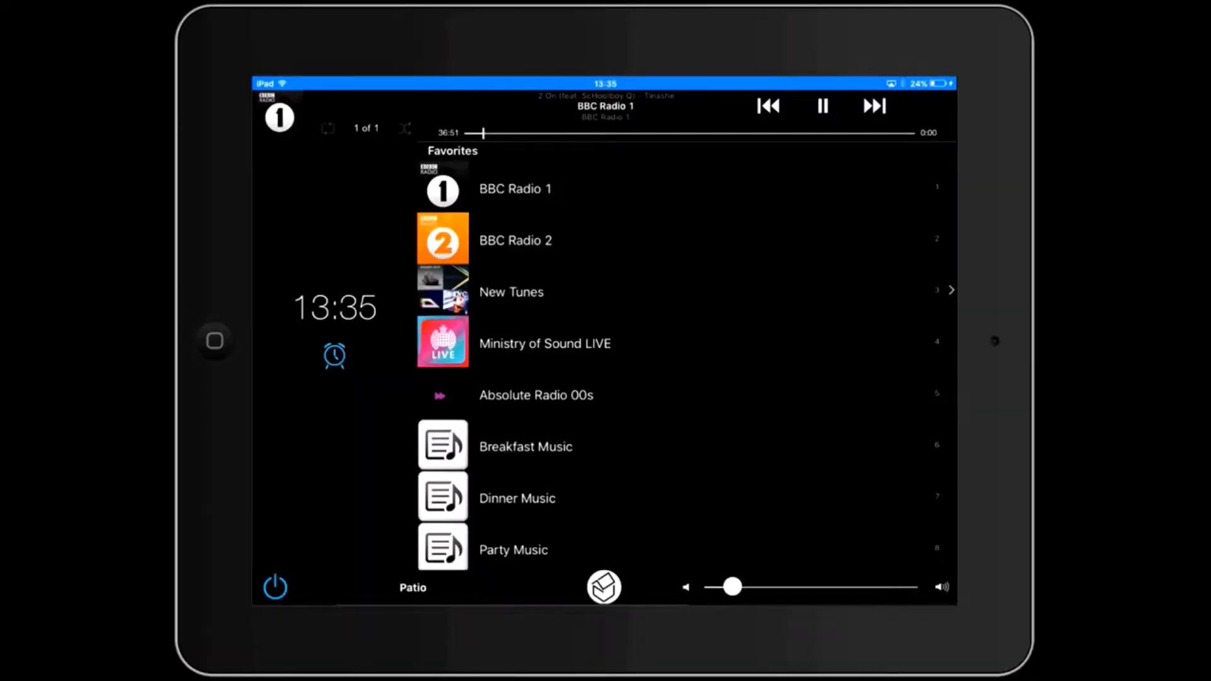
Show the music sources sidebar and put the eight-item Favorites list into Edit mode
left_click(603, 588)
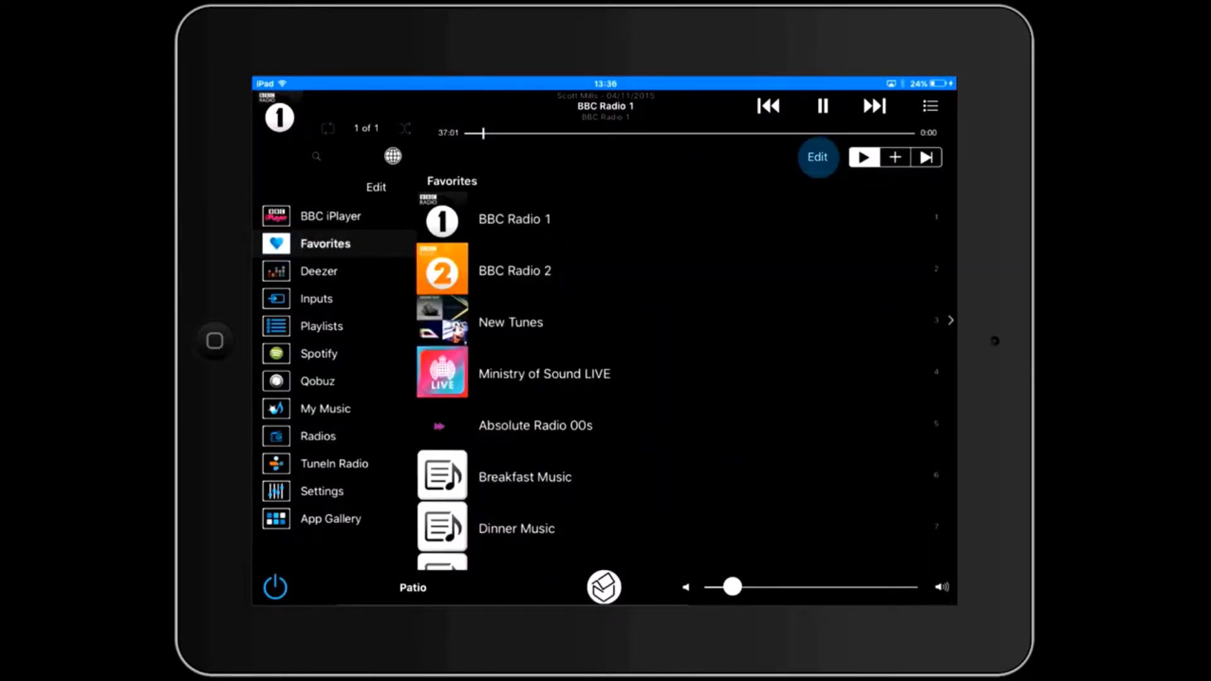
left_click(817, 156)
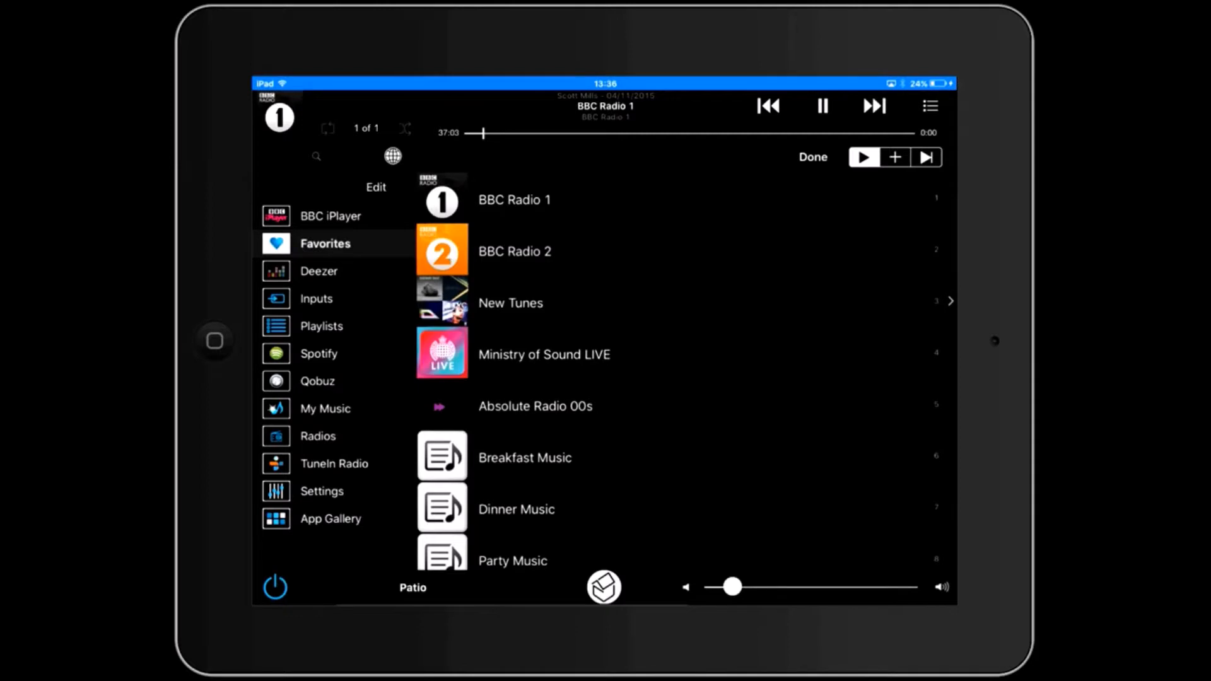